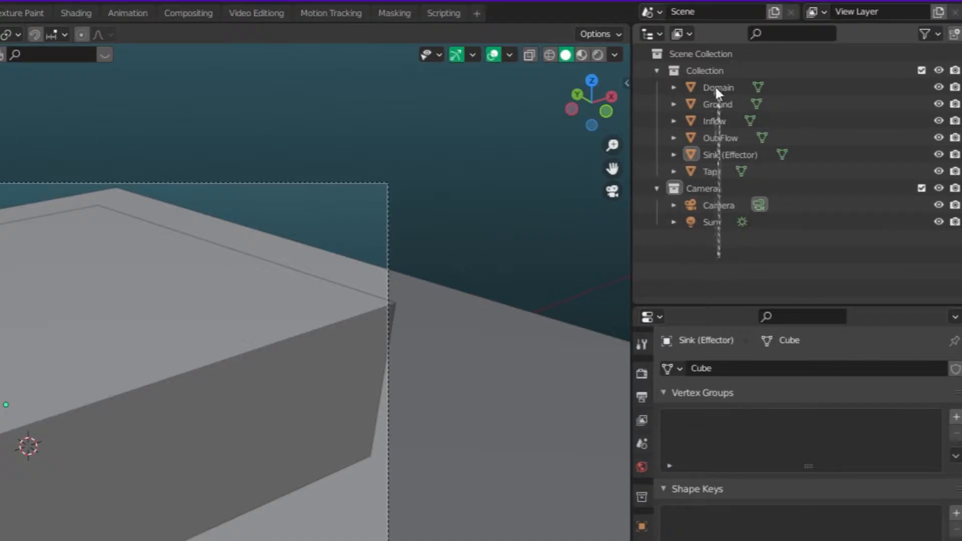
# Select Domain in the Outliner and show its Fluid physics settings, currently a gas domain.
pyautogui.doubleClick(730, 154)
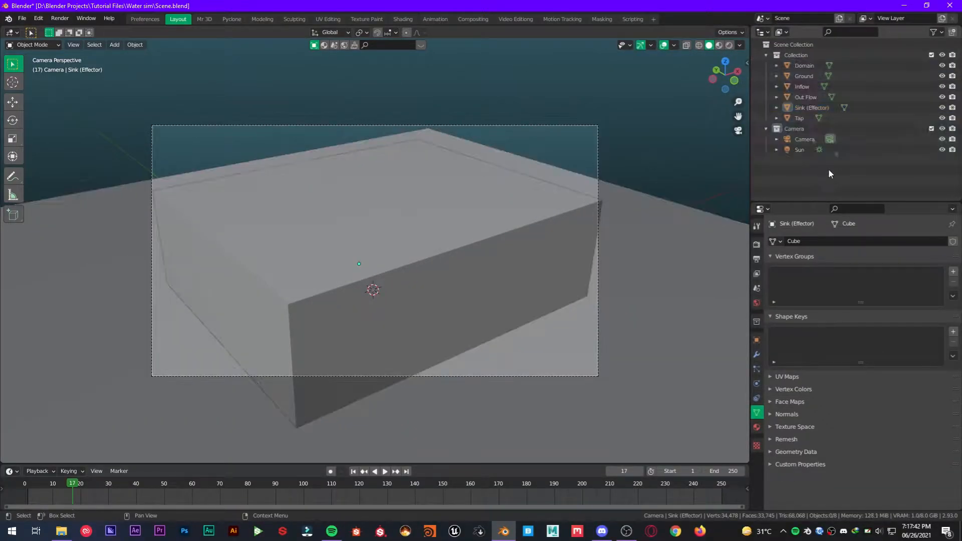
pyautogui.click(804, 65)
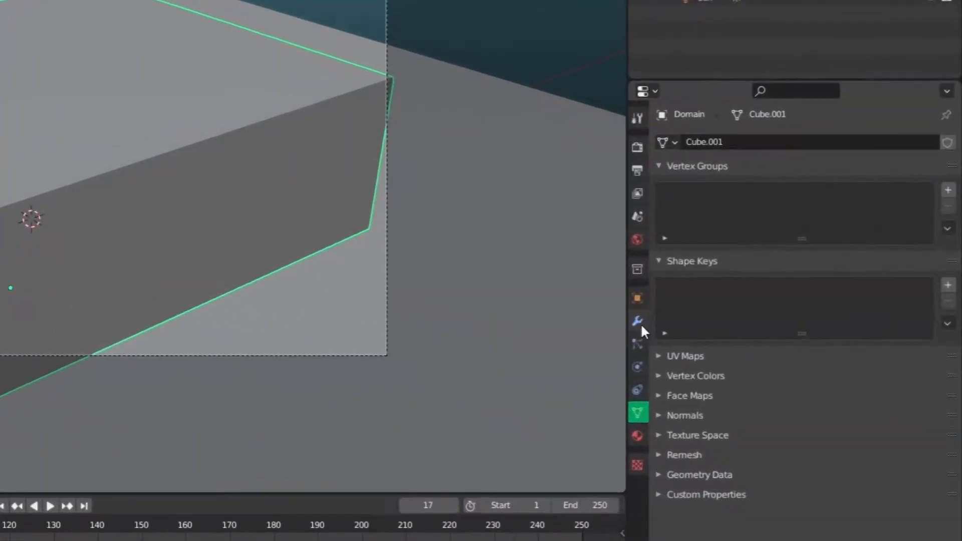
pyautogui.click(637, 366)
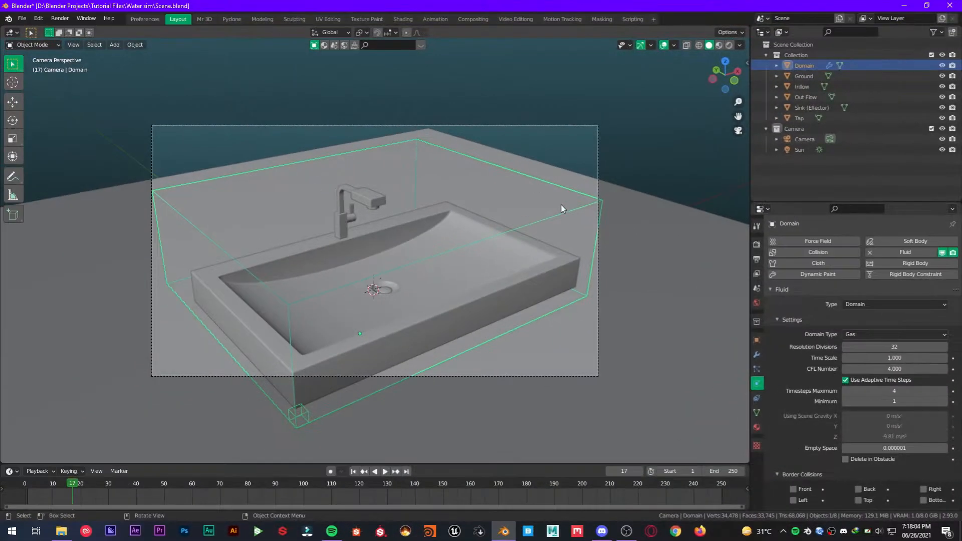
pyautogui.moveTo(501, 211)
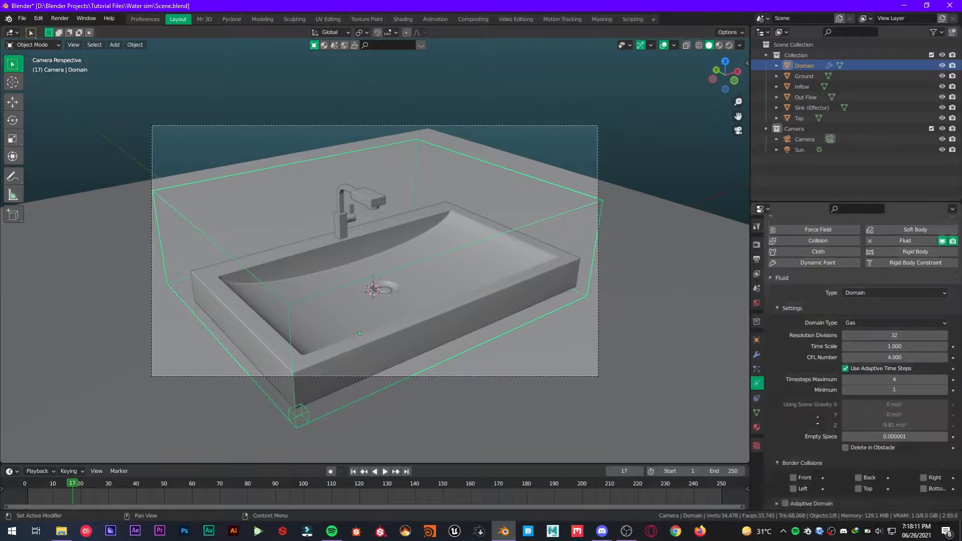
pyautogui.scroll(-3)
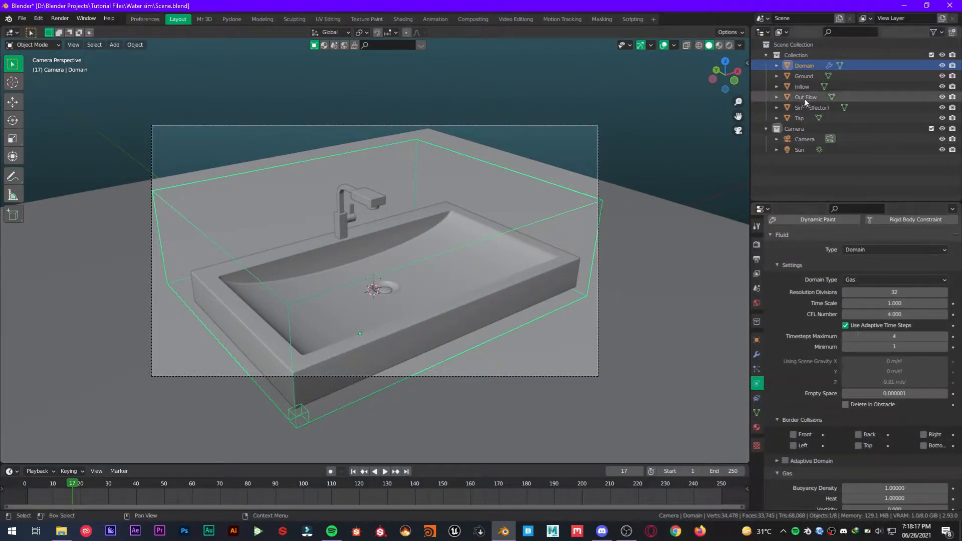
# Add Fluid physics to Inflow with Type Flow, Flow Type Liquid, and Behavior Inflow.
pyautogui.click(801, 85)
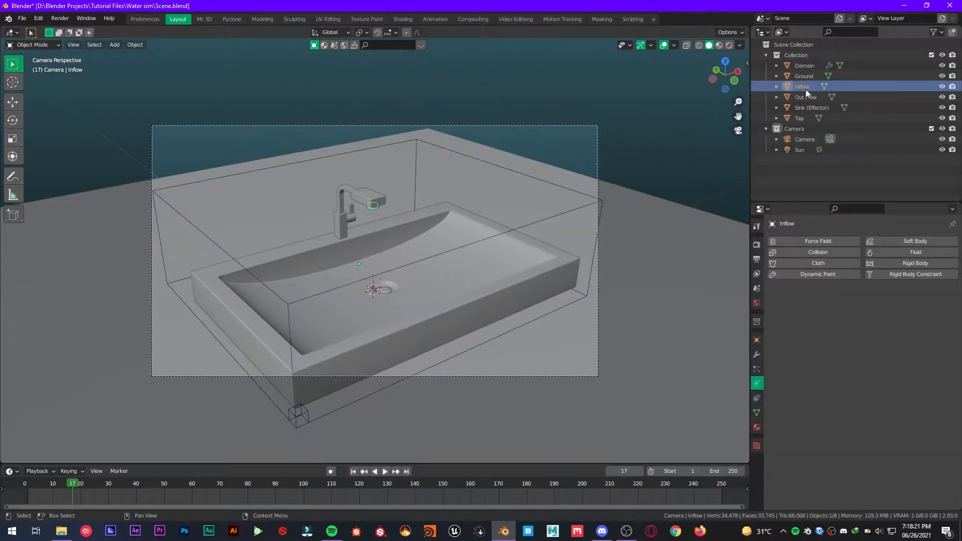
pyautogui.click(914, 252)
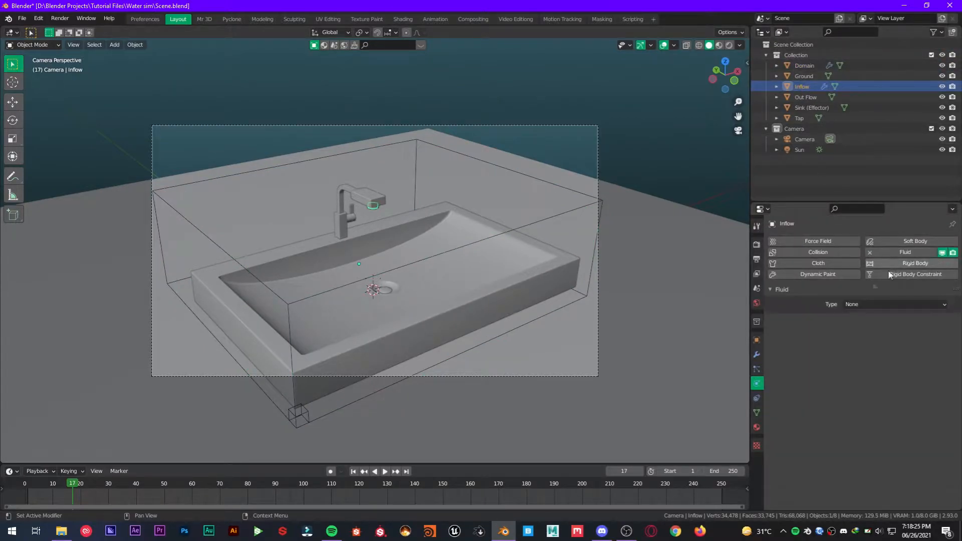
pyautogui.click(894, 304)
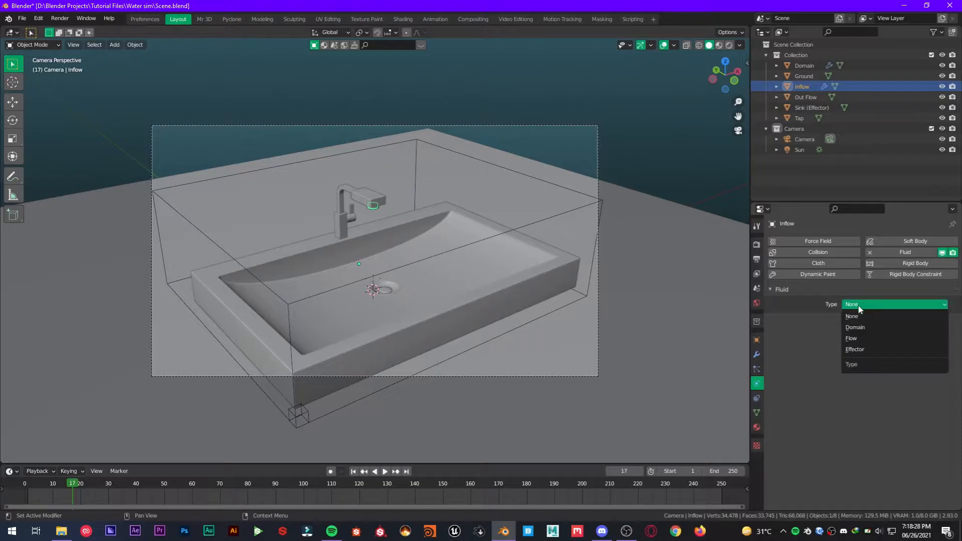
pyautogui.click(852, 338)
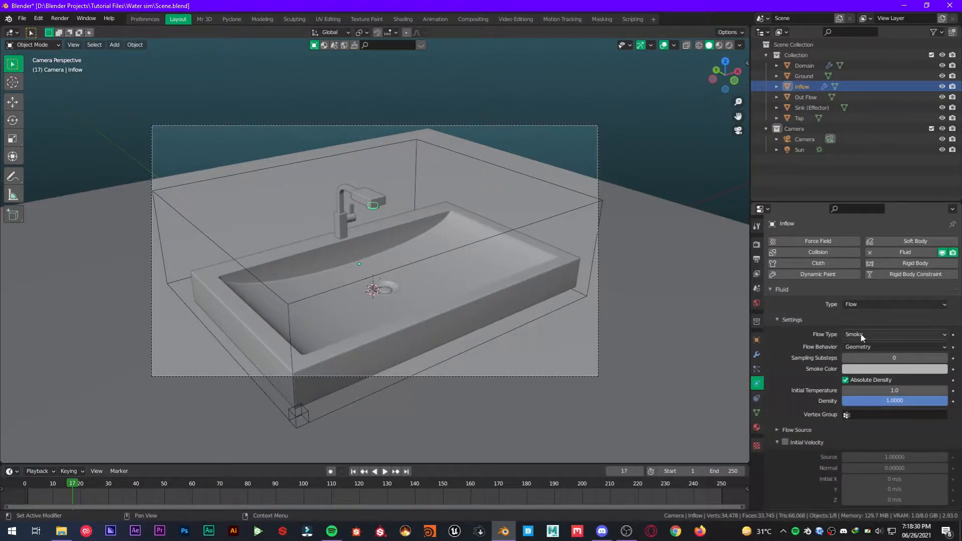
pyautogui.click(894, 334)
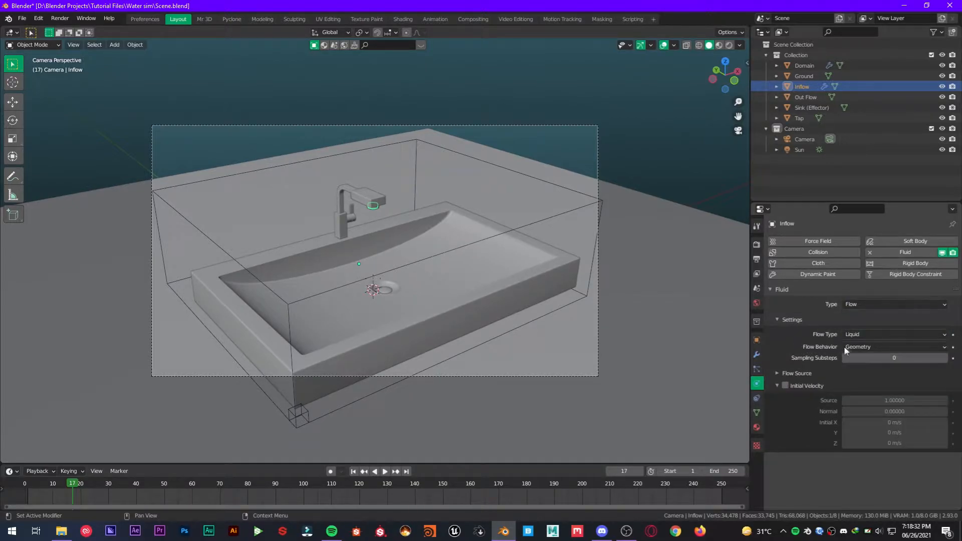
pyautogui.click(894, 347)
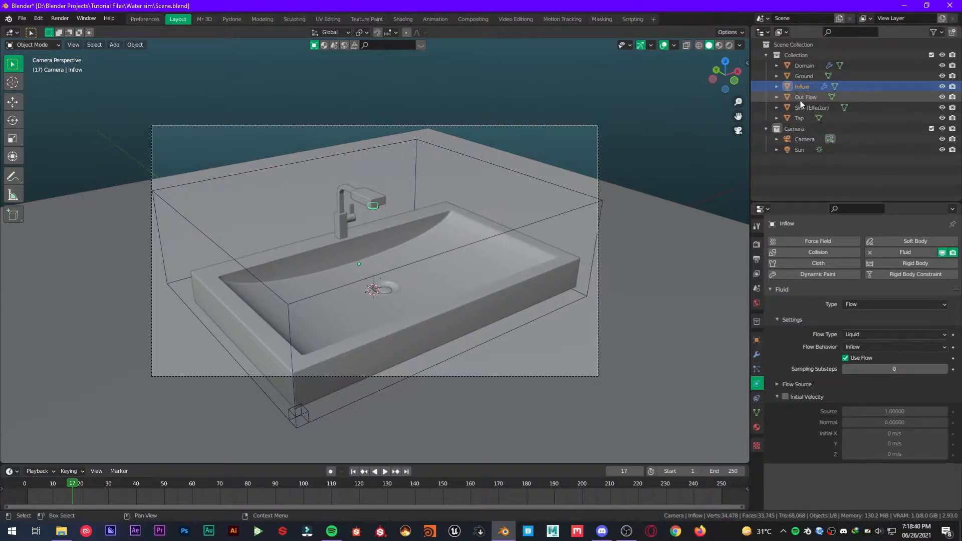
# Add Fluid physics to Out Flow with Type Flow, Flow Type Liquid, and Behavior Outflow.
pyautogui.click(806, 97)
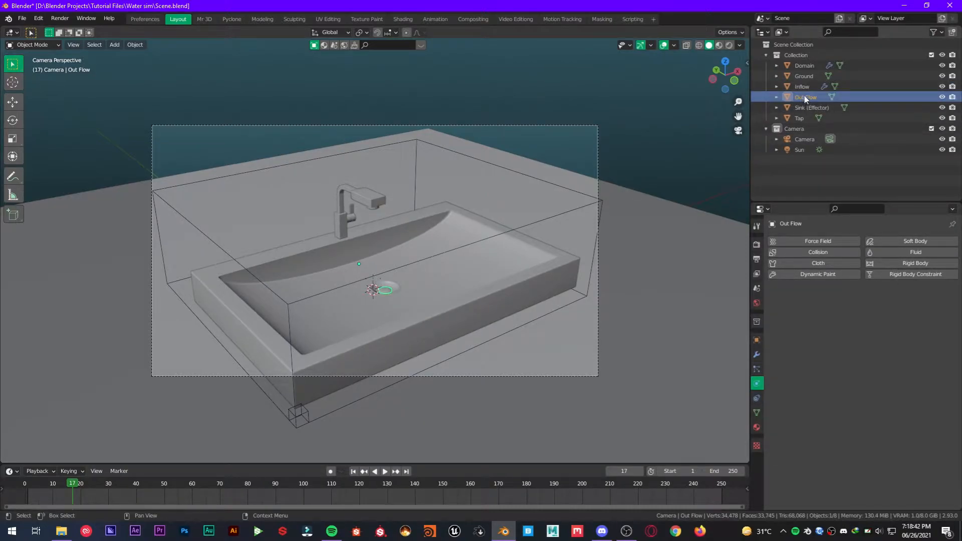
pyautogui.click(914, 252)
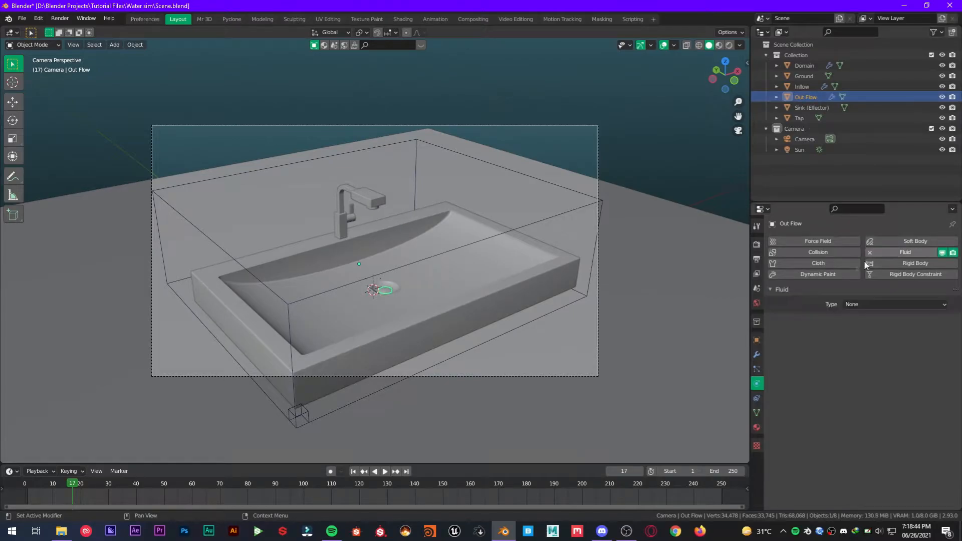
pyautogui.click(894, 305)
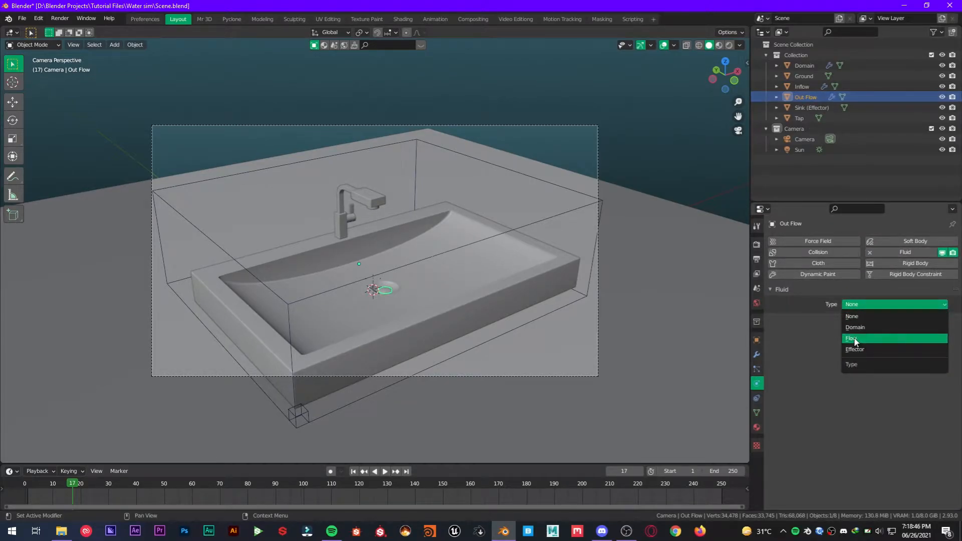
pyautogui.click(852, 338)
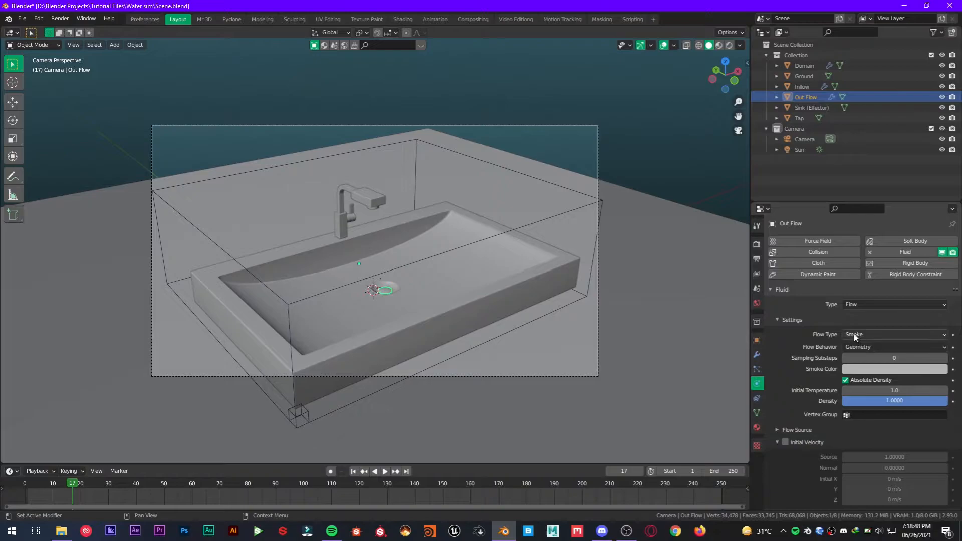
pyautogui.click(894, 334)
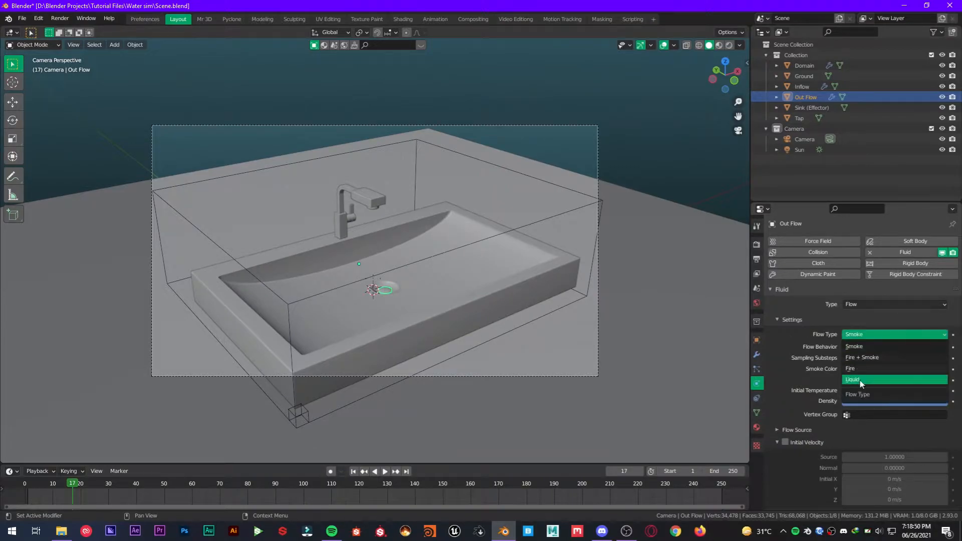
pyautogui.click(853, 380)
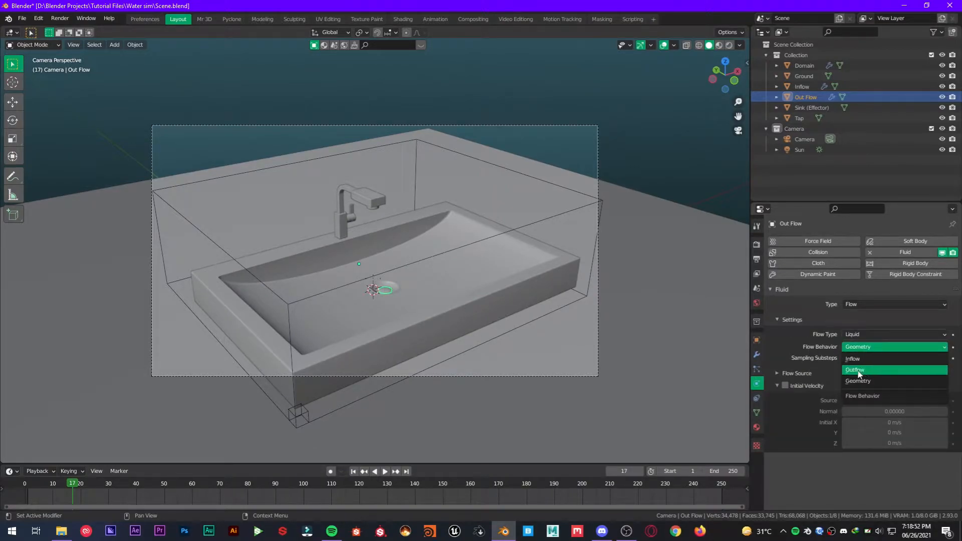
pyautogui.click(855, 370)
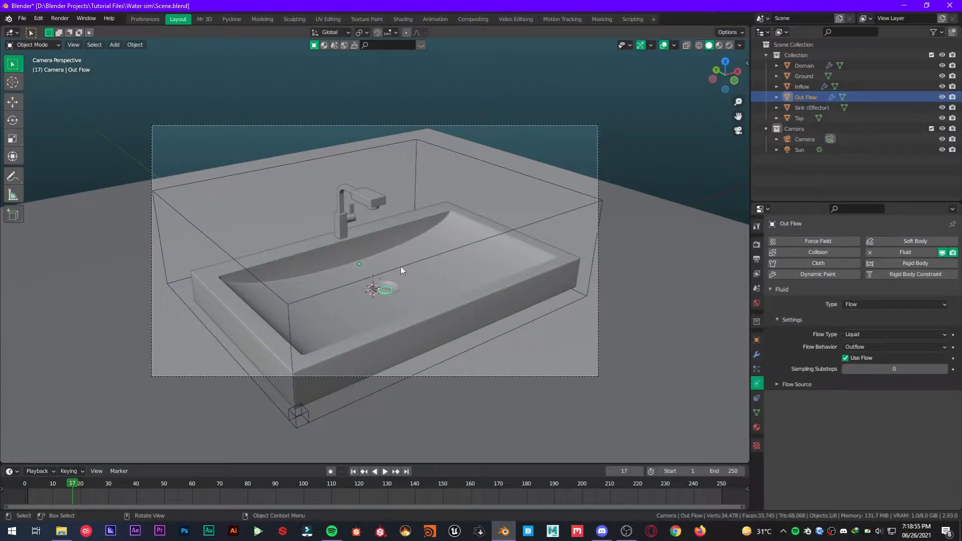
pyautogui.moveTo(384, 300)
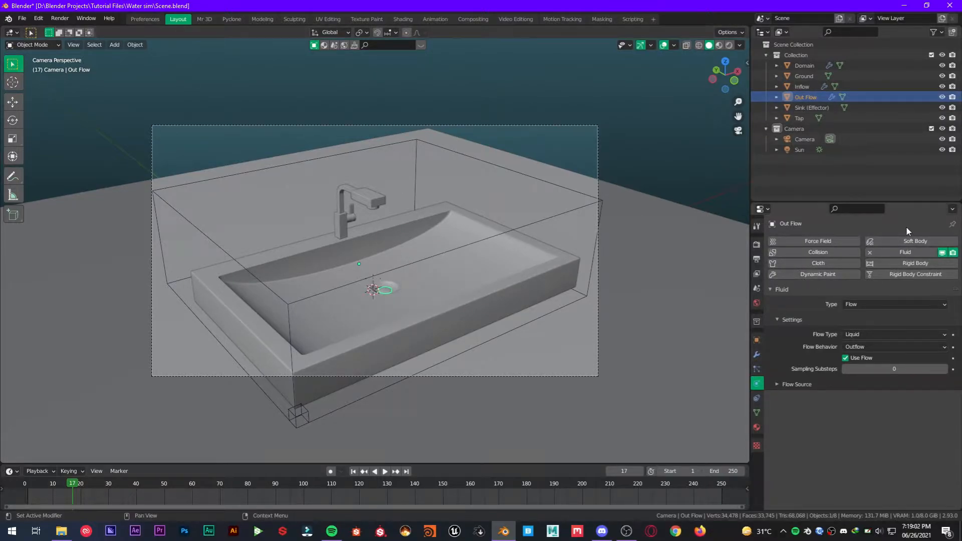
pyautogui.click(811, 108)
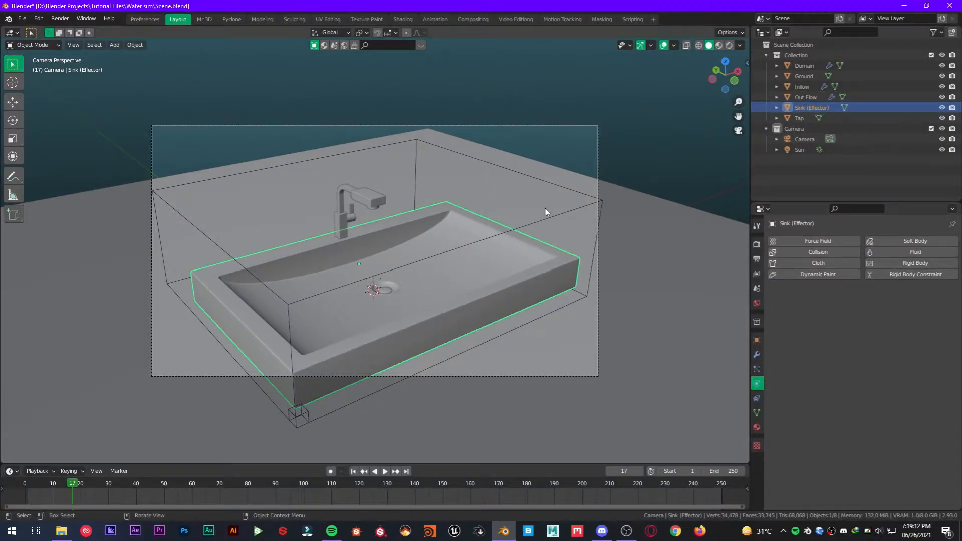
# Add Fluid physics to Sink as a Collision-type Effector.
pyautogui.click(914, 252)
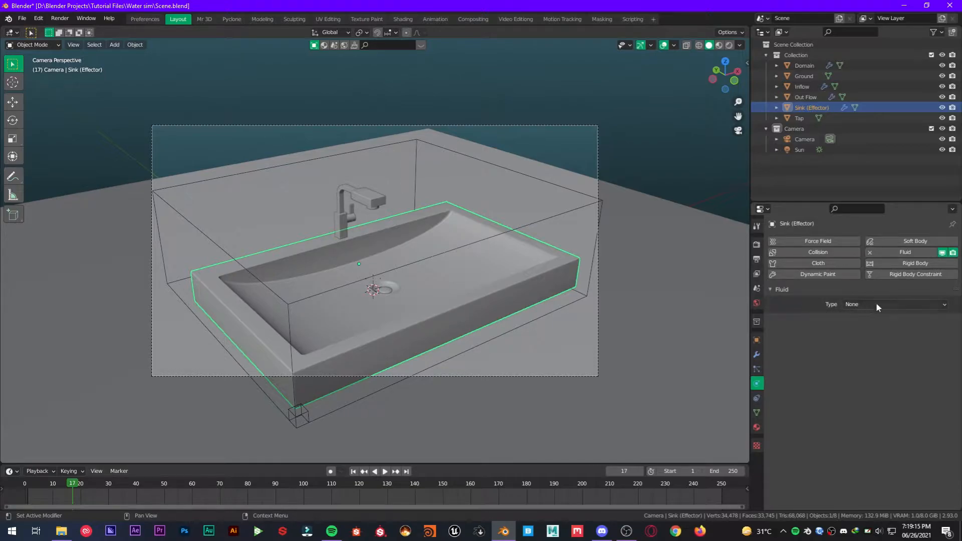
pyautogui.click(893, 304)
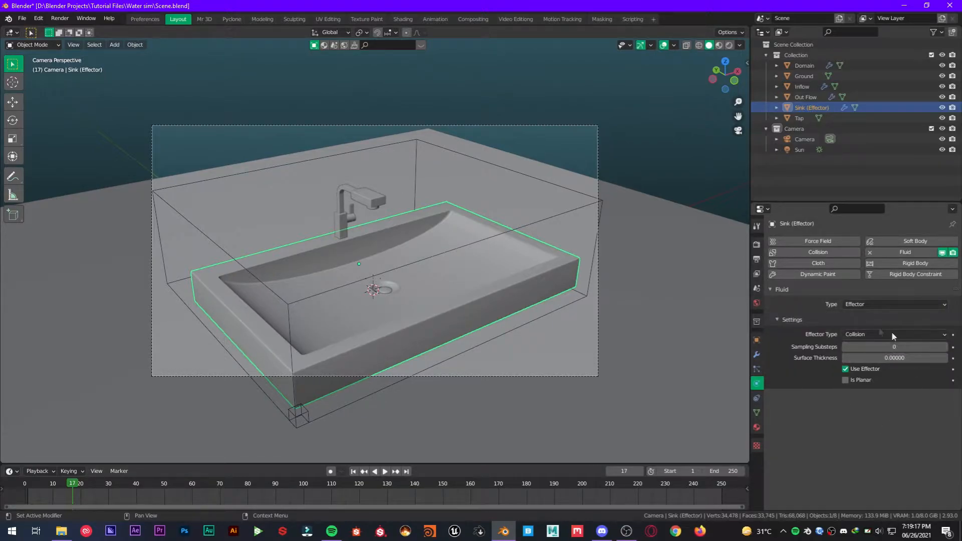
pyautogui.moveTo(861, 330)
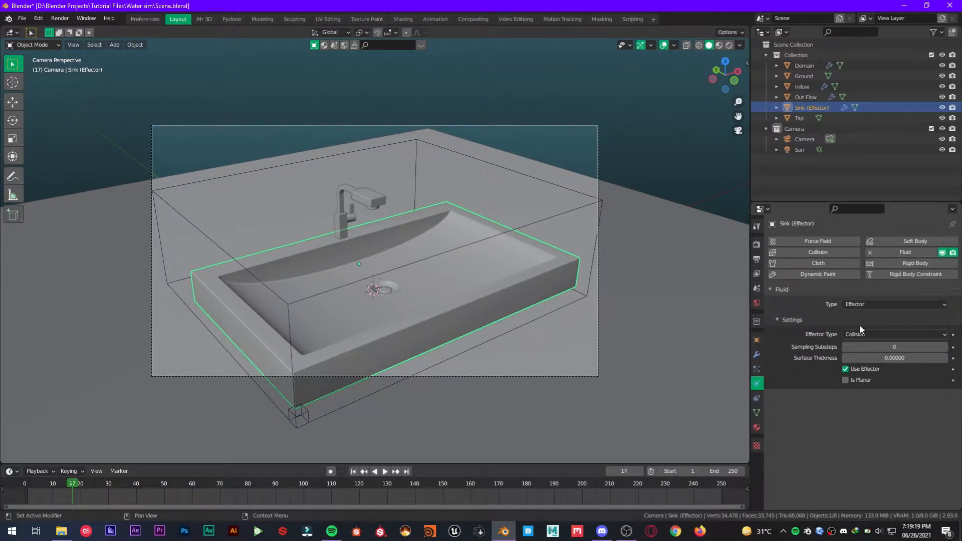
# Switch Domain to a Liquid domain with 128 resolution divisions.
pyautogui.click(804, 66)
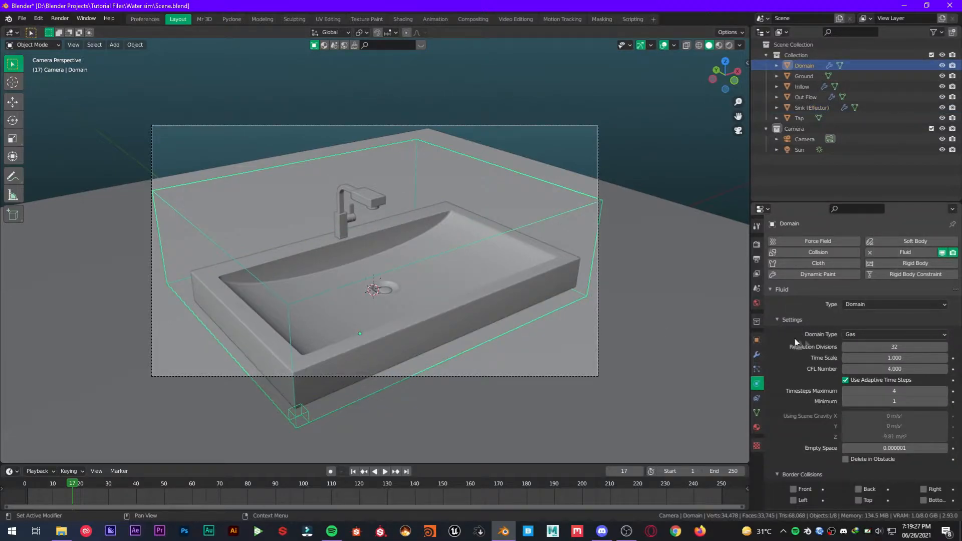
pyautogui.click(894, 334)
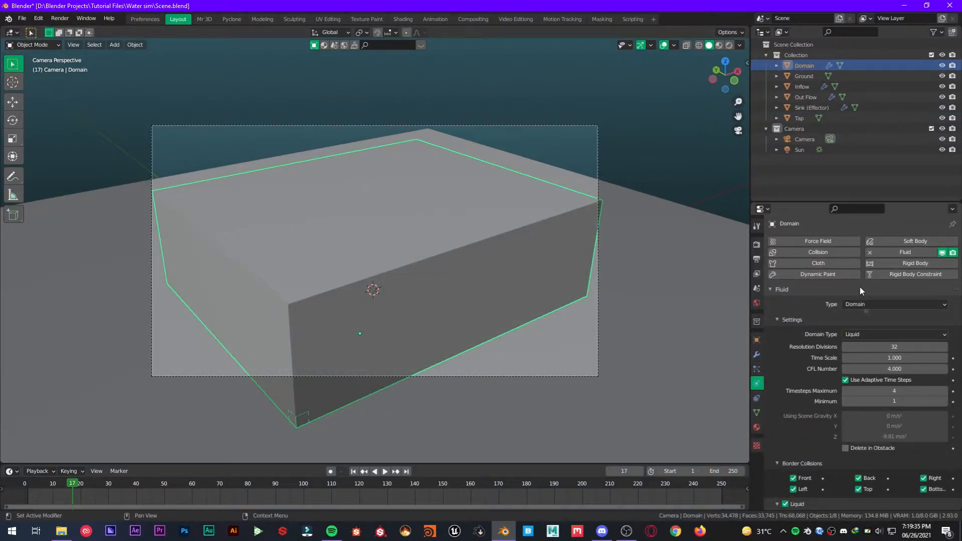
pyautogui.doubleClick(894, 347)
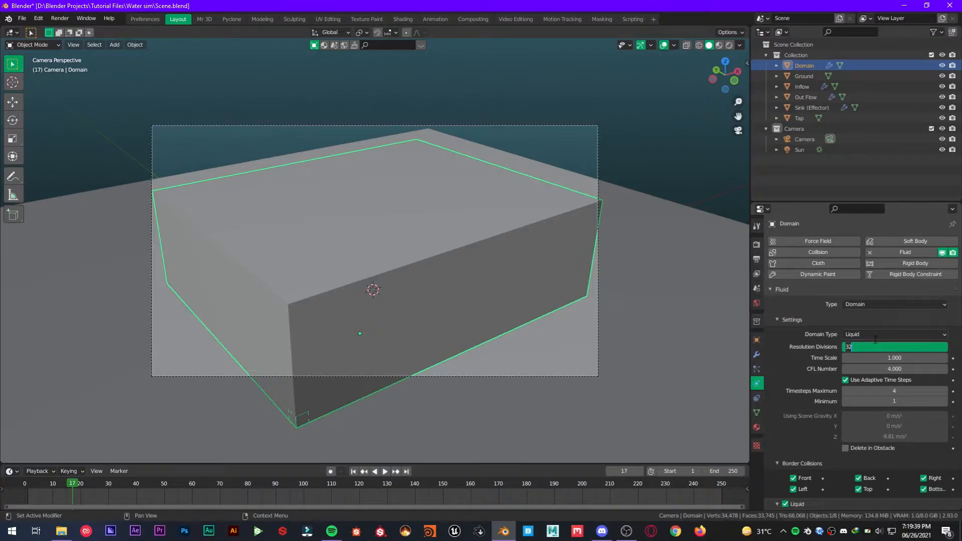
pyautogui.write('128')
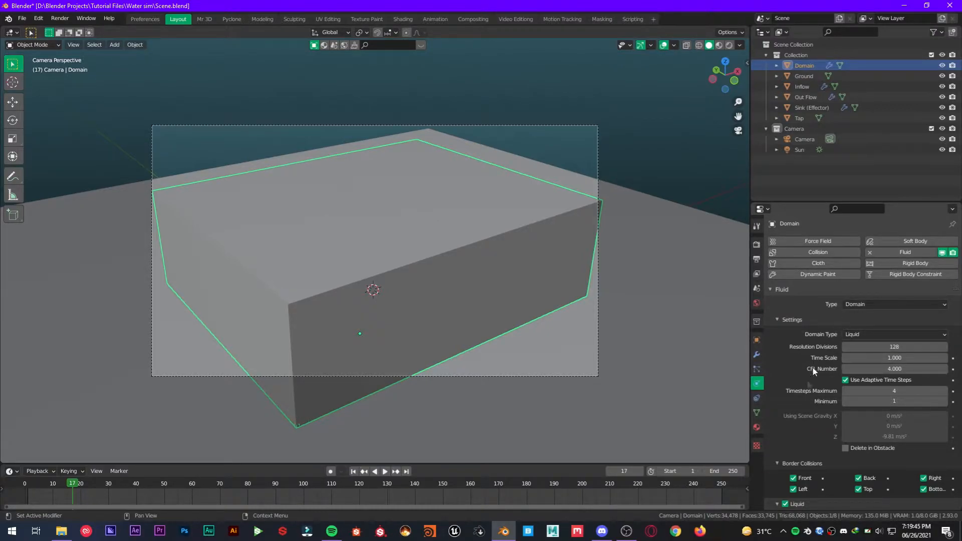
pyautogui.scroll(-3)
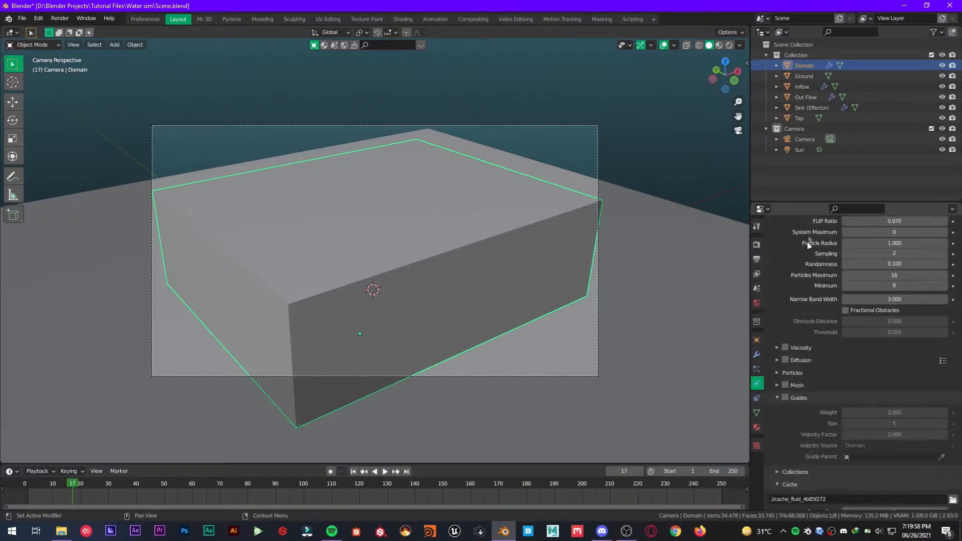
# Enable Diffusion with a liquid preset, and enable Mesh on the liquid domain.
pyautogui.click(785, 361)
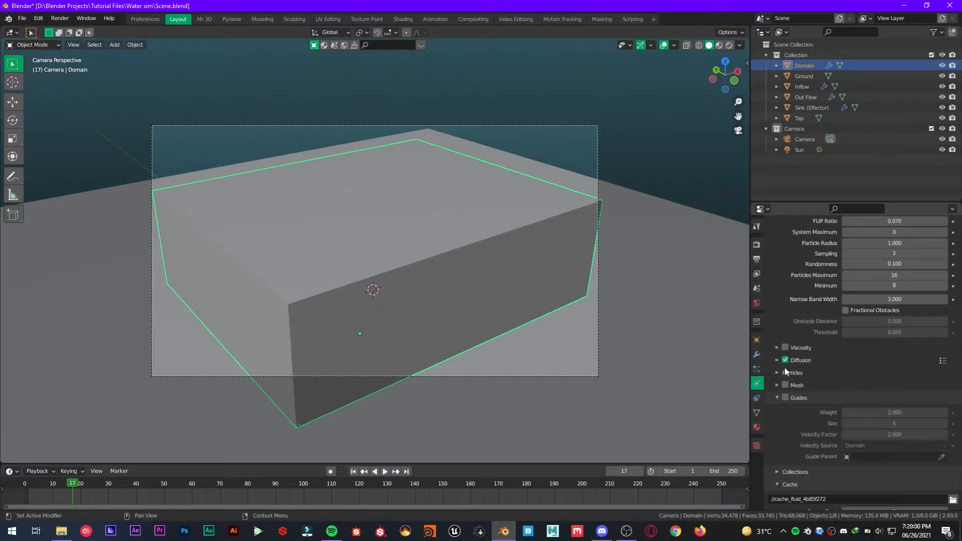
pyautogui.click(778, 361)
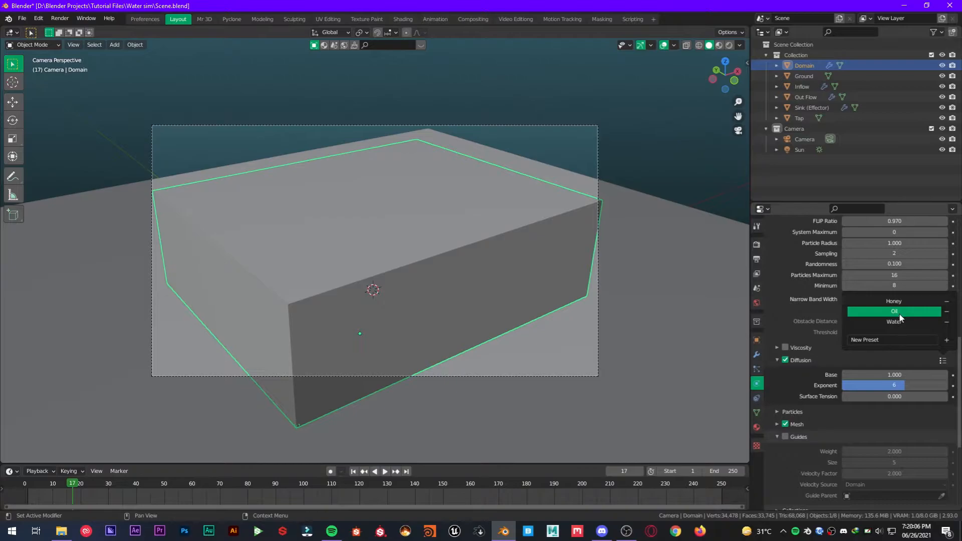
pyautogui.moveTo(935, 321)
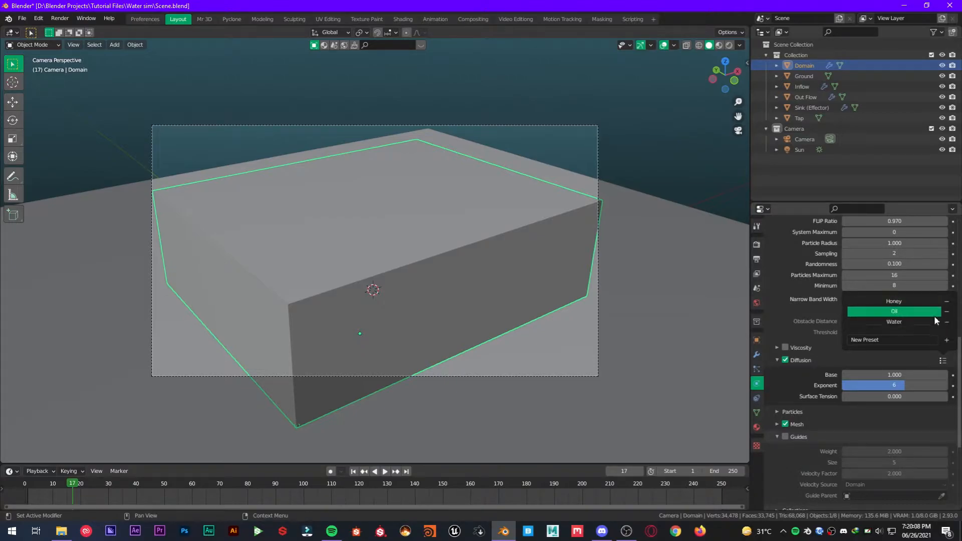
pyautogui.click(894, 311)
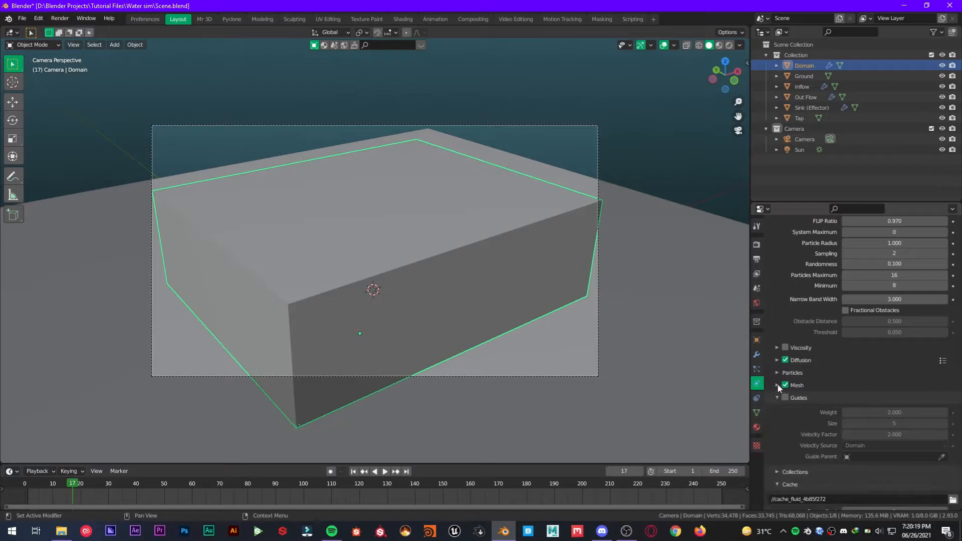
pyautogui.click(778, 385)
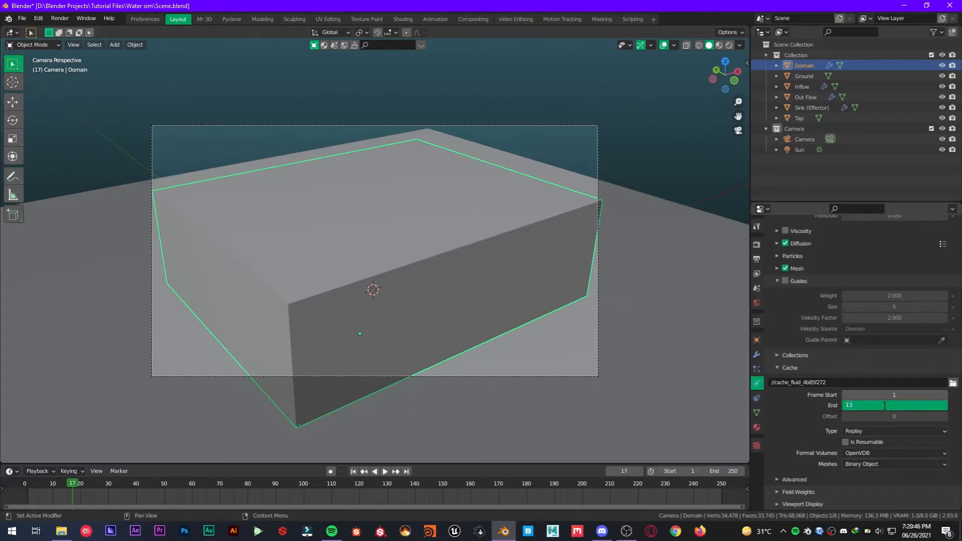
# Set the cache End frame to 100, rewind to frame 0, and set cache Type to All.
pyautogui.write('100')
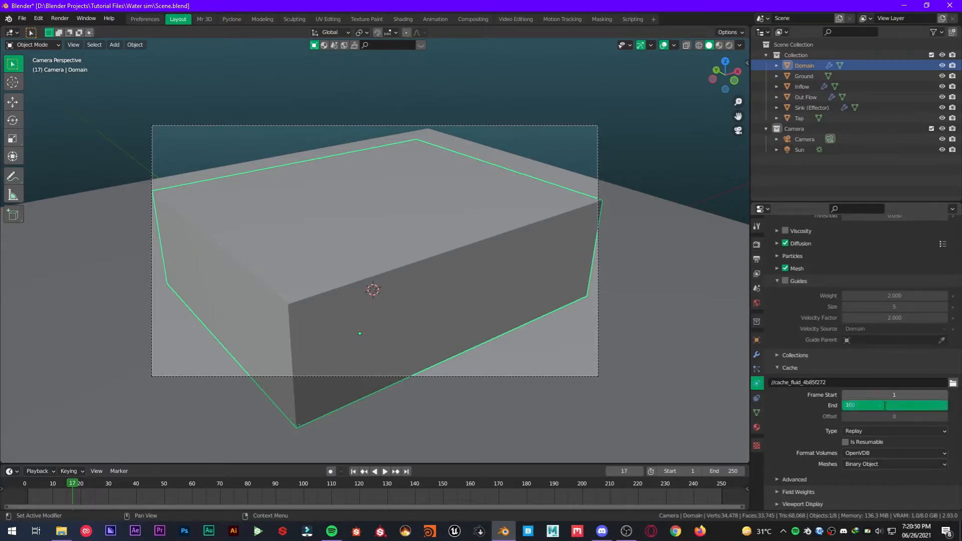
pyautogui.click(893, 431)
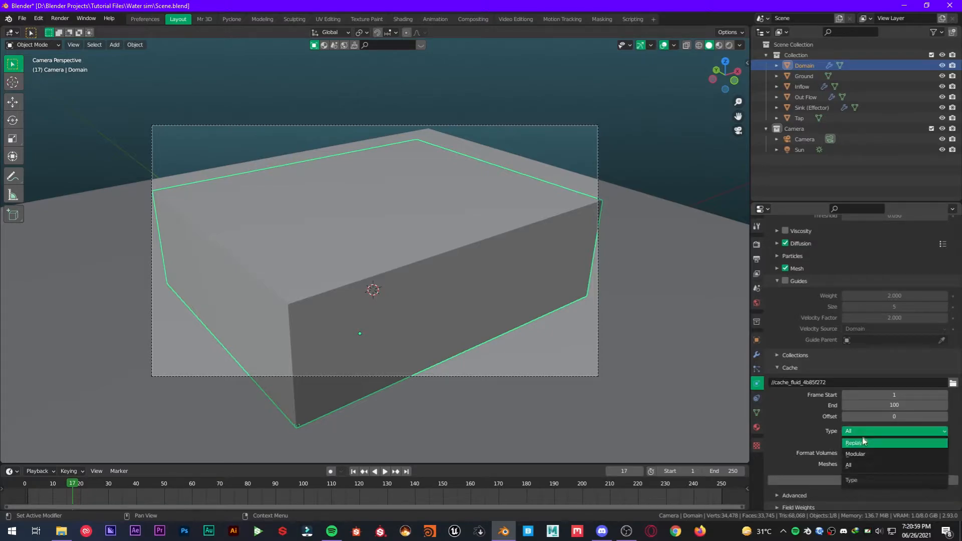
pyautogui.click(854, 442)
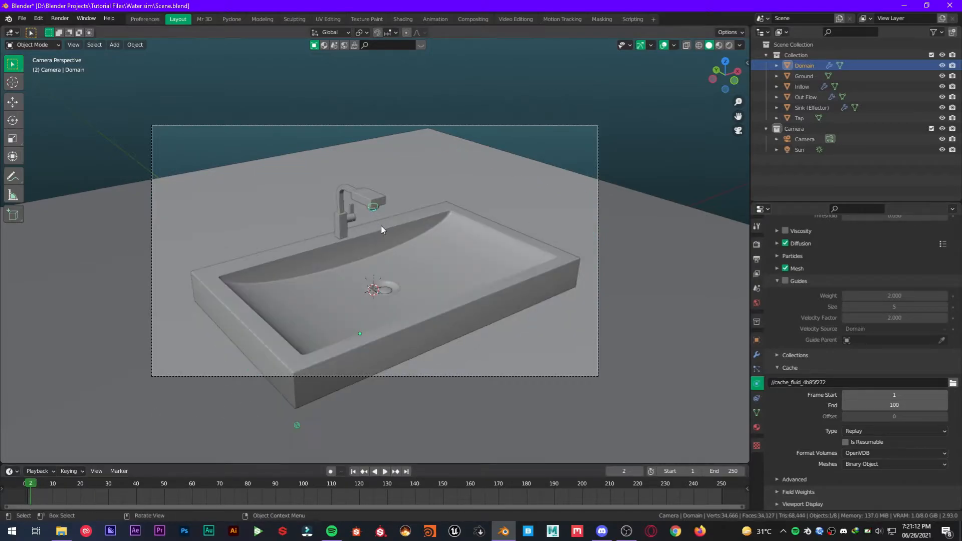
pyautogui.click(385, 471)
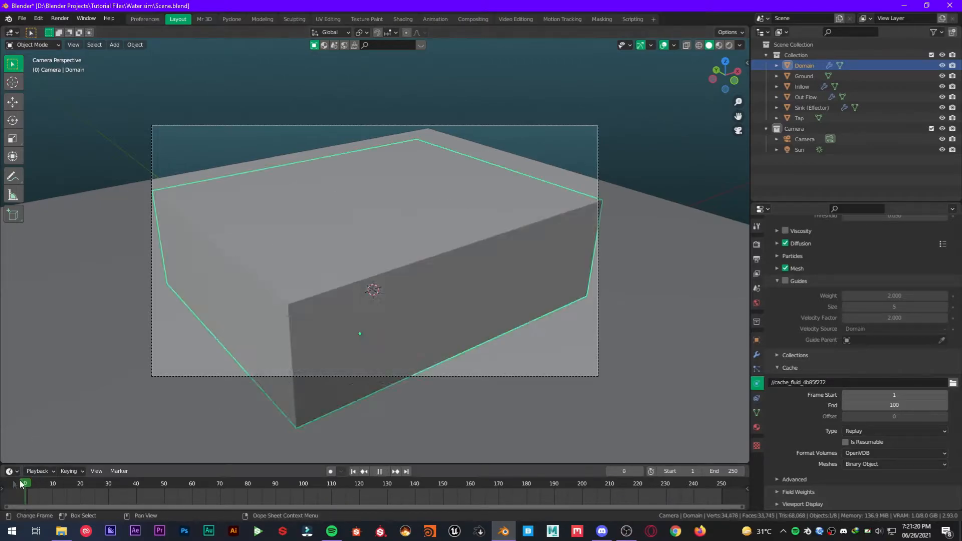
pyautogui.click(894, 431)
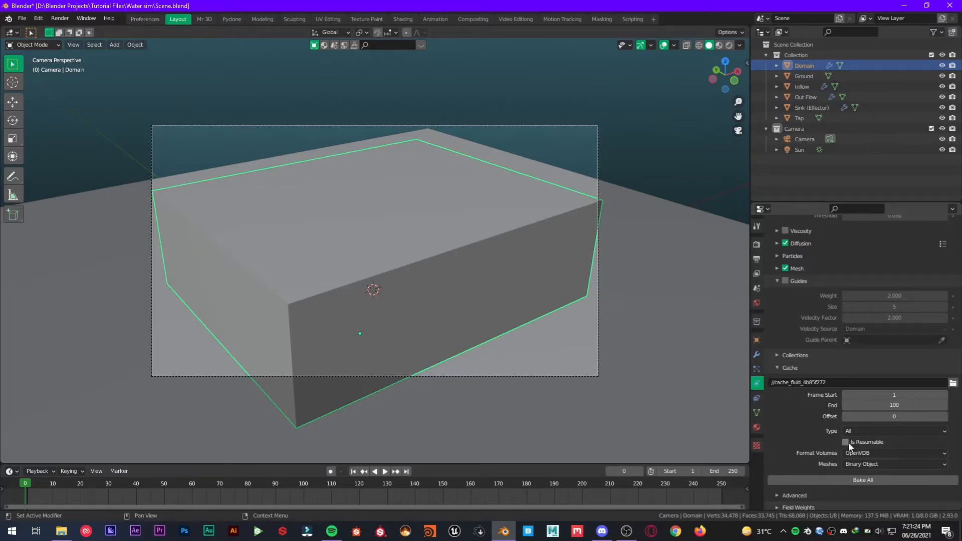
pyautogui.click(845, 442)
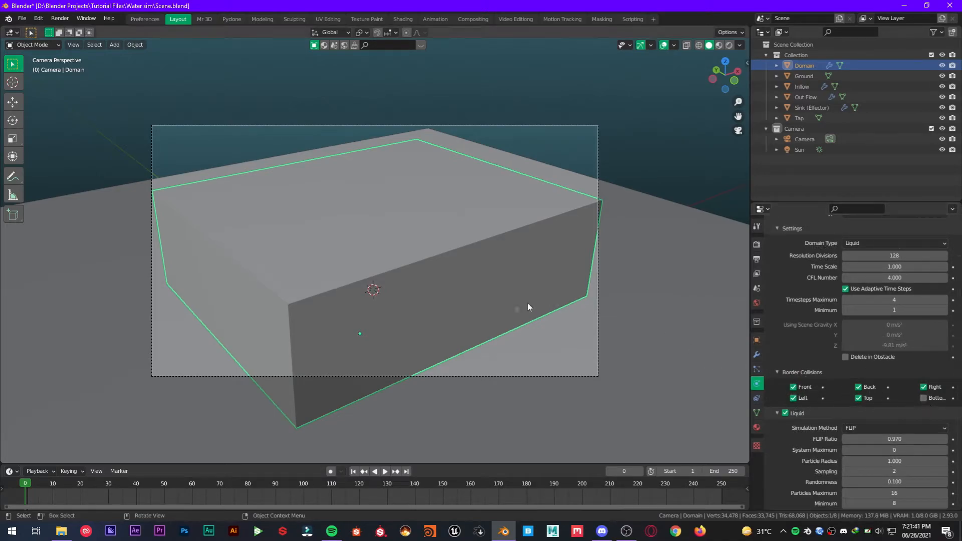
pyautogui.moveTo(440, 281)
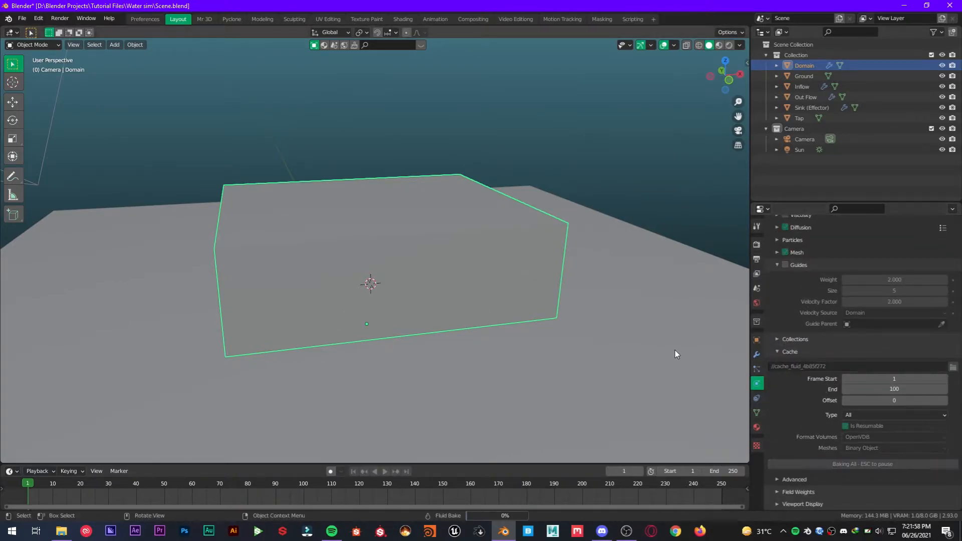
pyautogui.moveTo(522, 362)
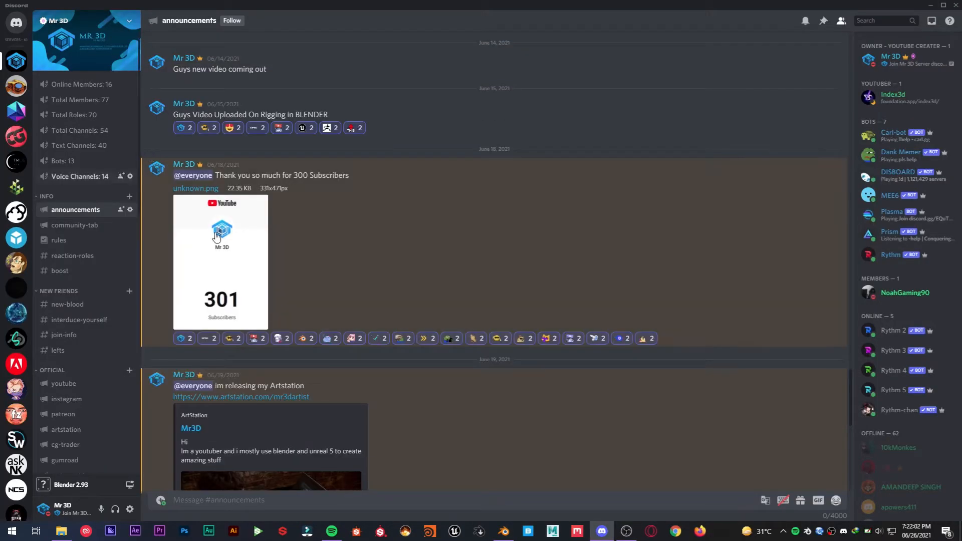
# Scroll through the messages in Discord's #announcements channel.
pyautogui.scroll(-3)
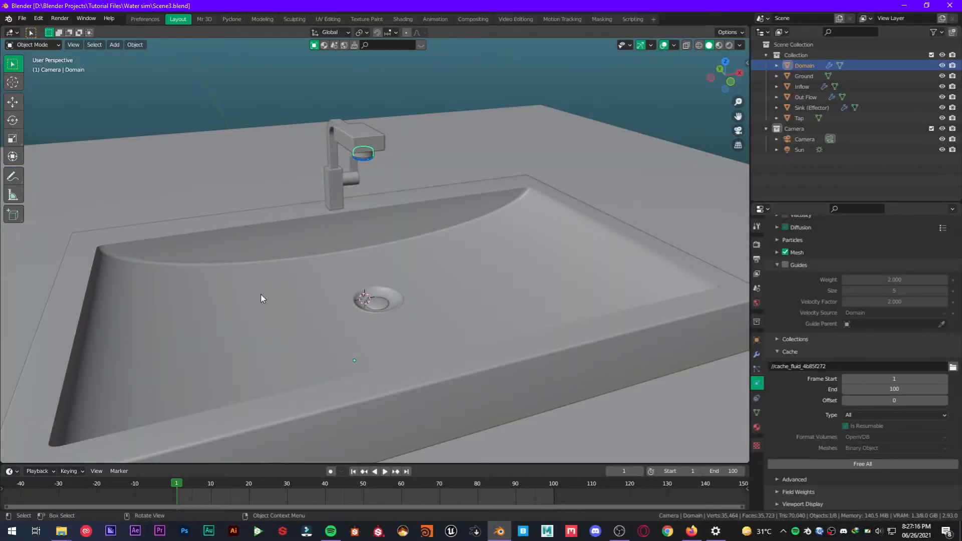
# Play back the baked tap-to-sink water simulation and save the .blend file.
pyautogui.click(385, 473)
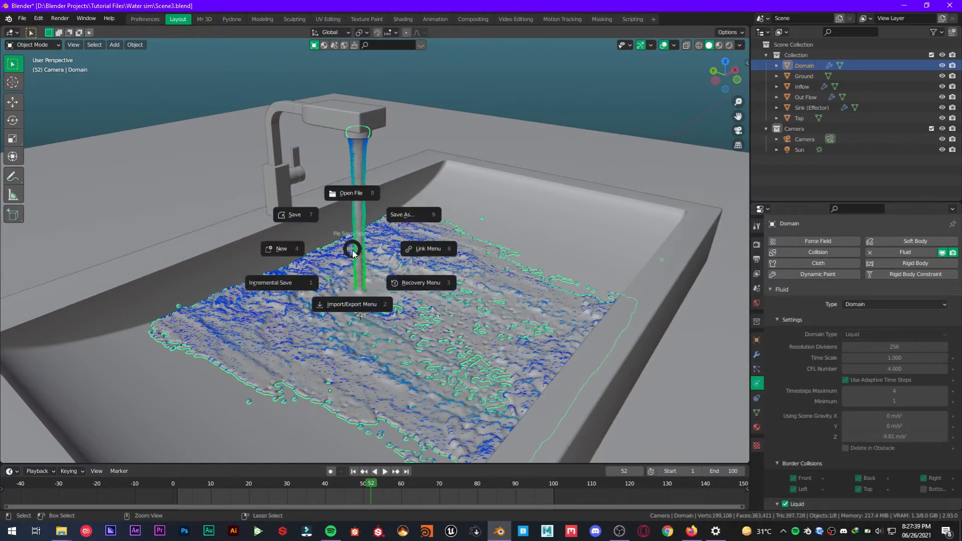
pyautogui.click(294, 214)
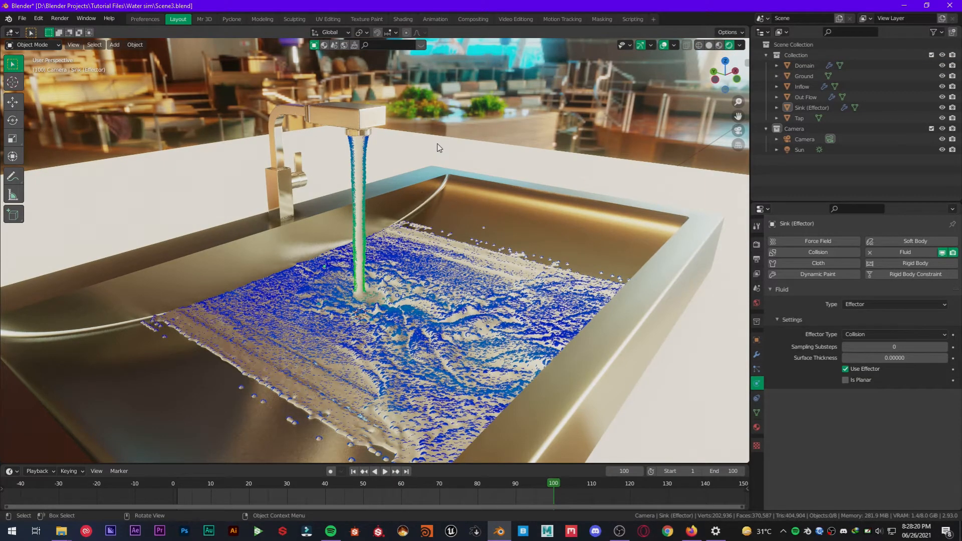
# Select the water Domain object.
pyautogui.click(803, 65)
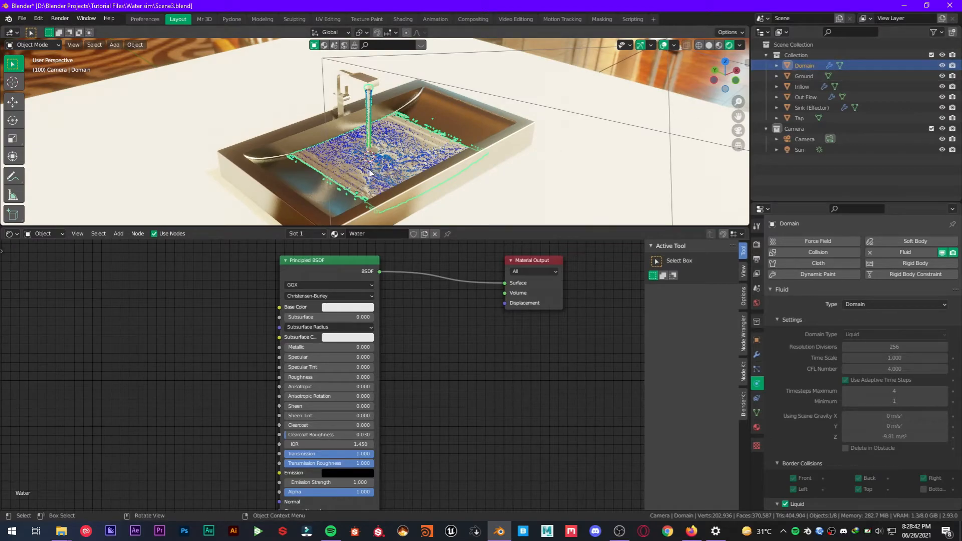
pyautogui.moveTo(617, 135)
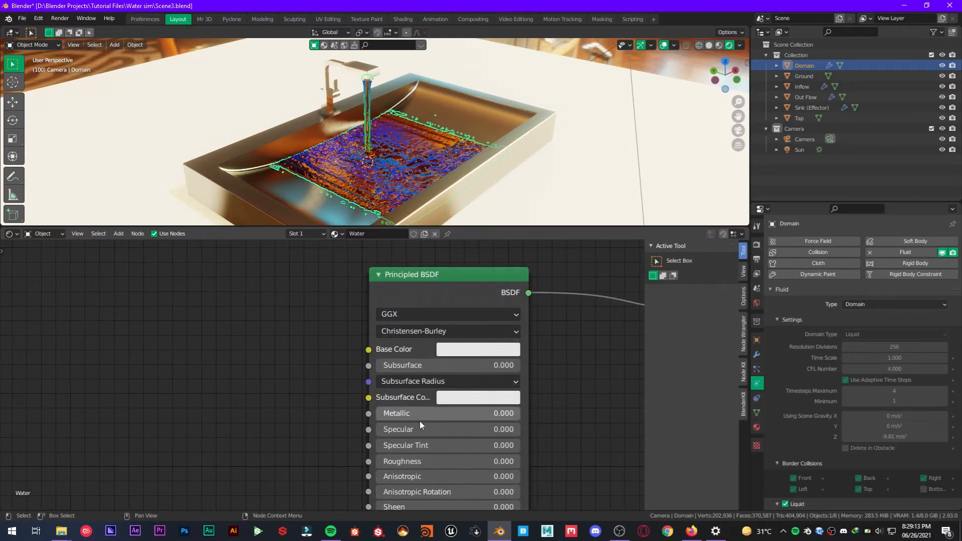
# Set the Water Principled BSDF IOR to 1.333 and switch rendering to Cycles with GPU compute.
pyautogui.click(478, 350)
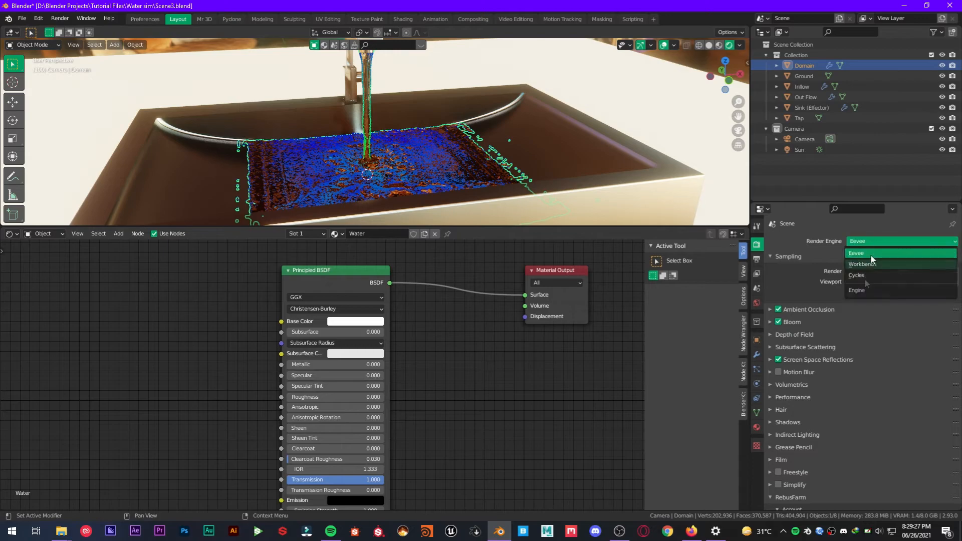
pyautogui.click(856, 275)
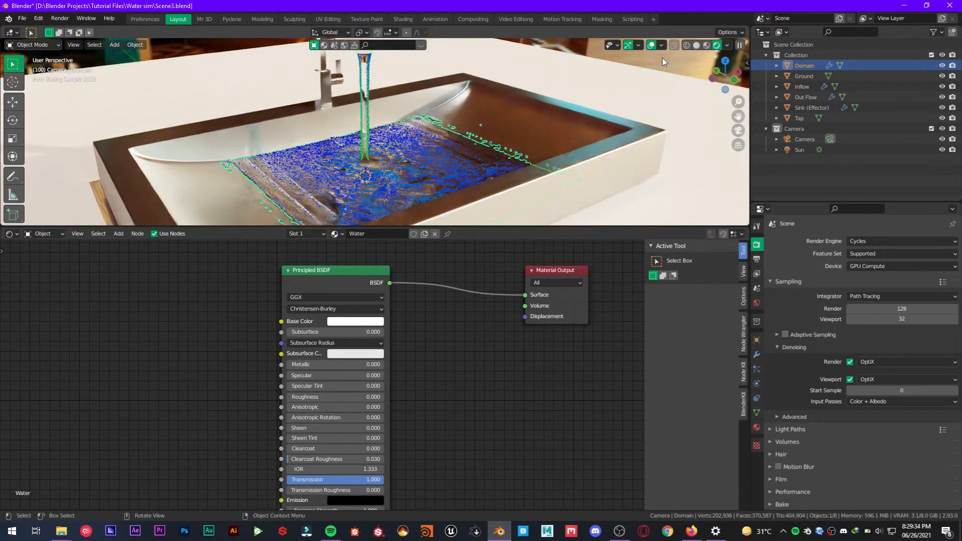
pyautogui.click(60, 18)
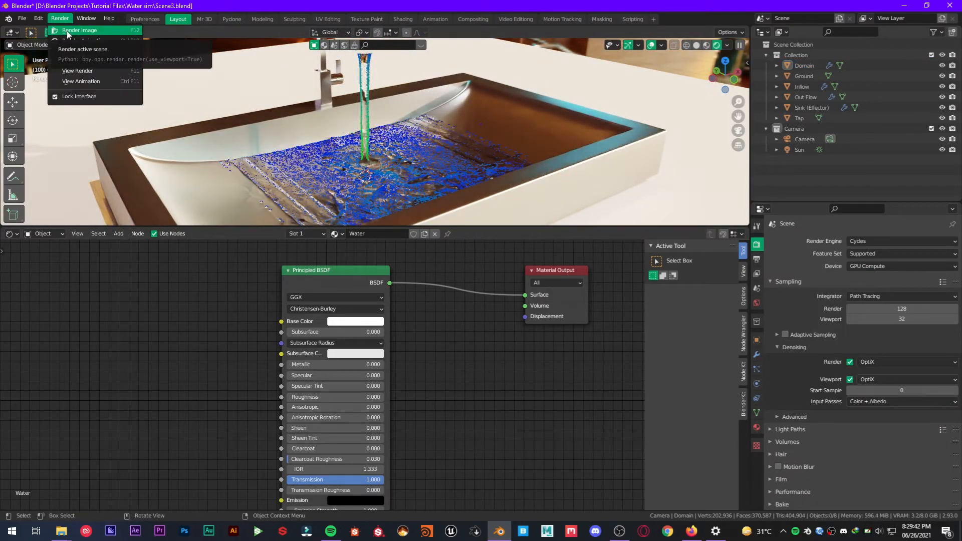
# Render frame 100 of the water-filled sink with Render Image.
pyautogui.click(80, 30)
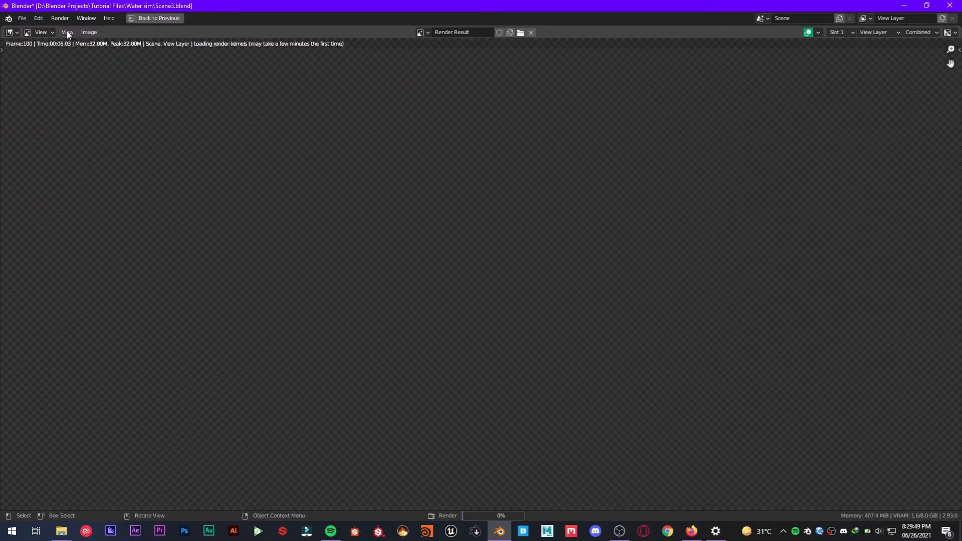